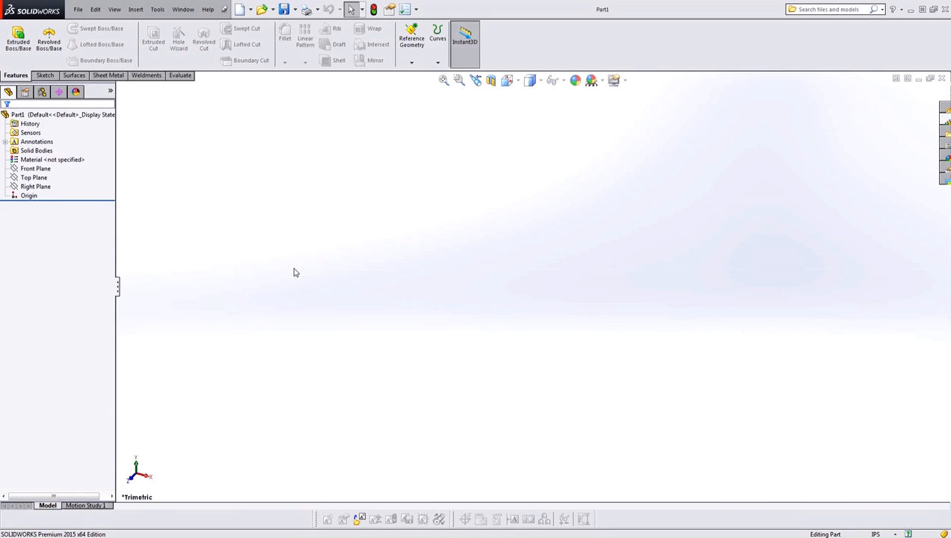
mouse_move(306, 278)
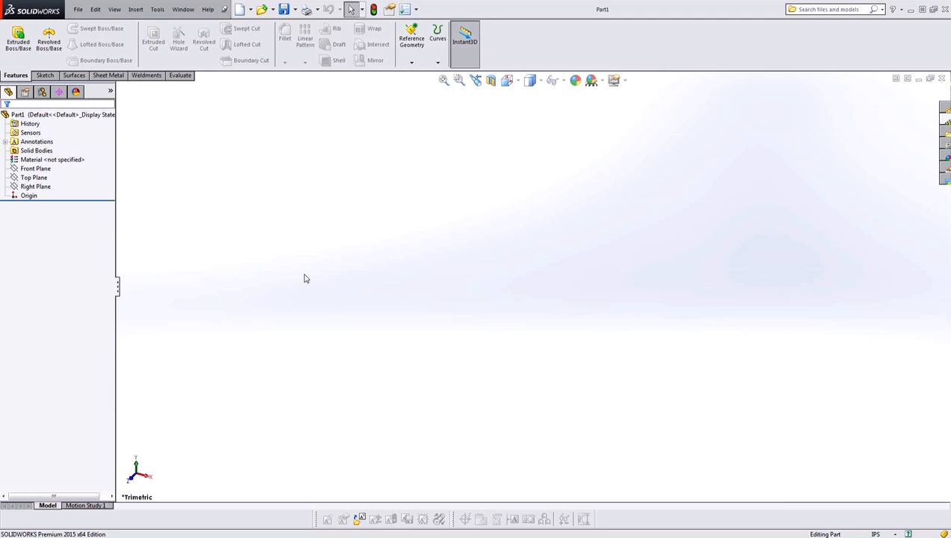
mouse_move(535, 199)
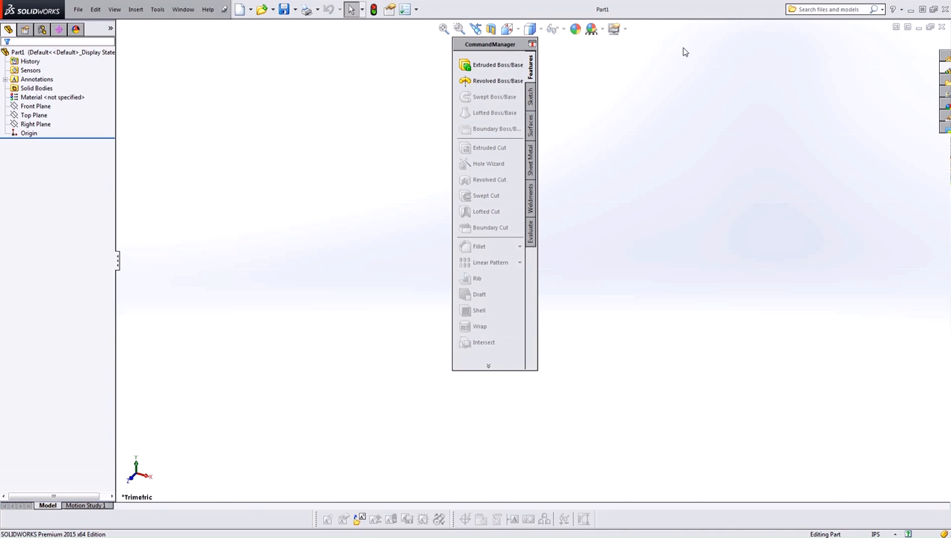
mouse_move(510, 51)
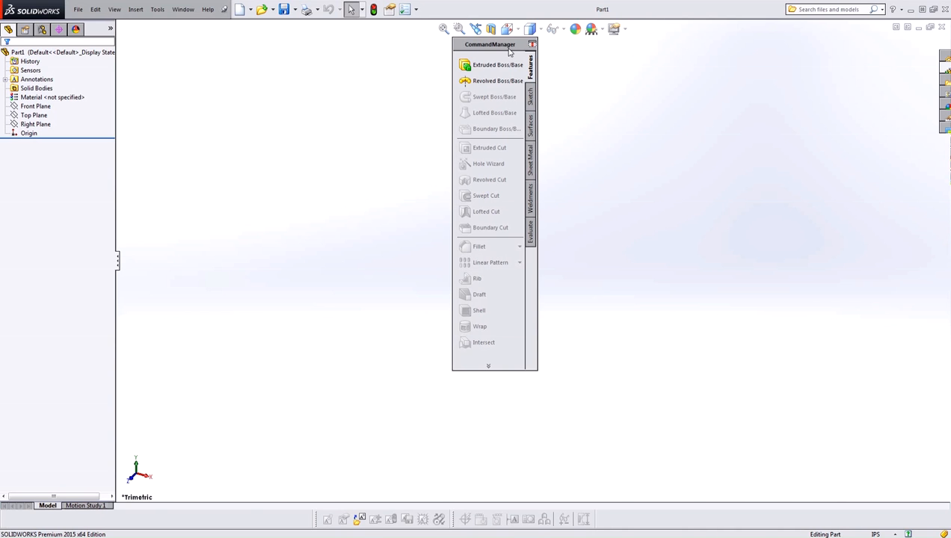
Step: Re-dock the floating CommandManager at the top and float the Blocks toolbar
left_click_drag(489, 43, 607, 110)
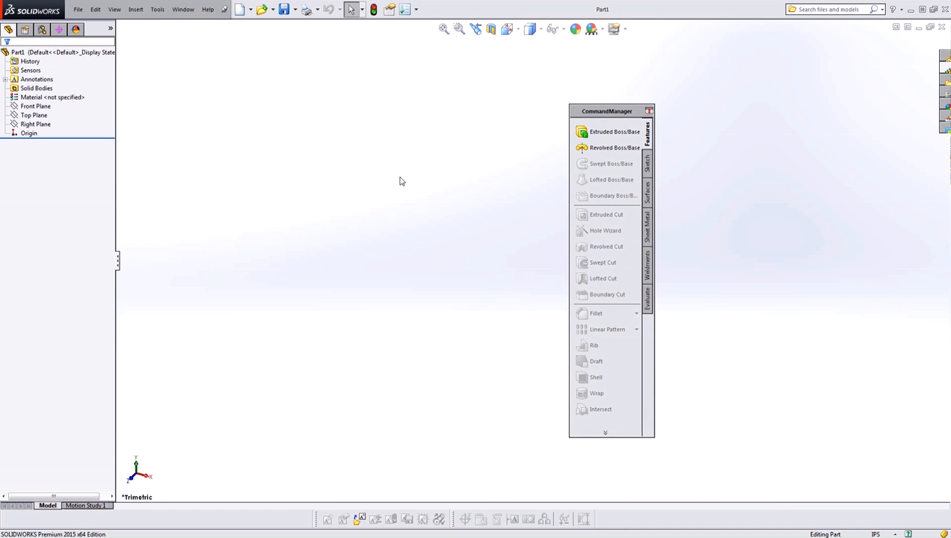
mouse_move(607, 120)
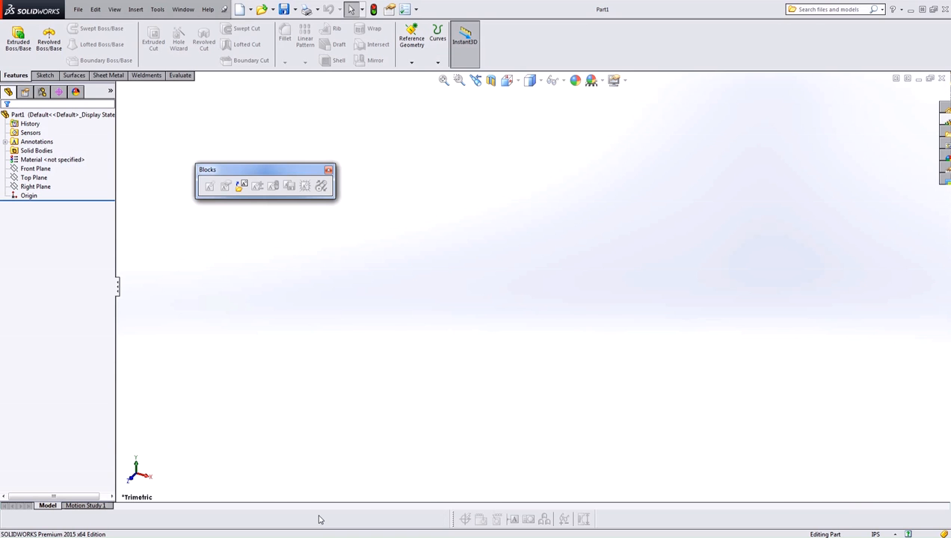
mouse_move(243, 174)
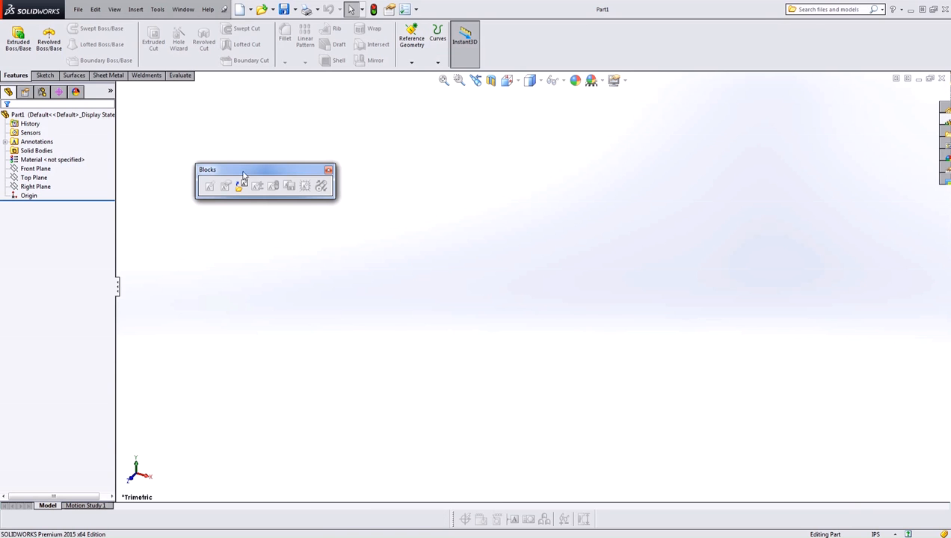
left_click(329, 169)
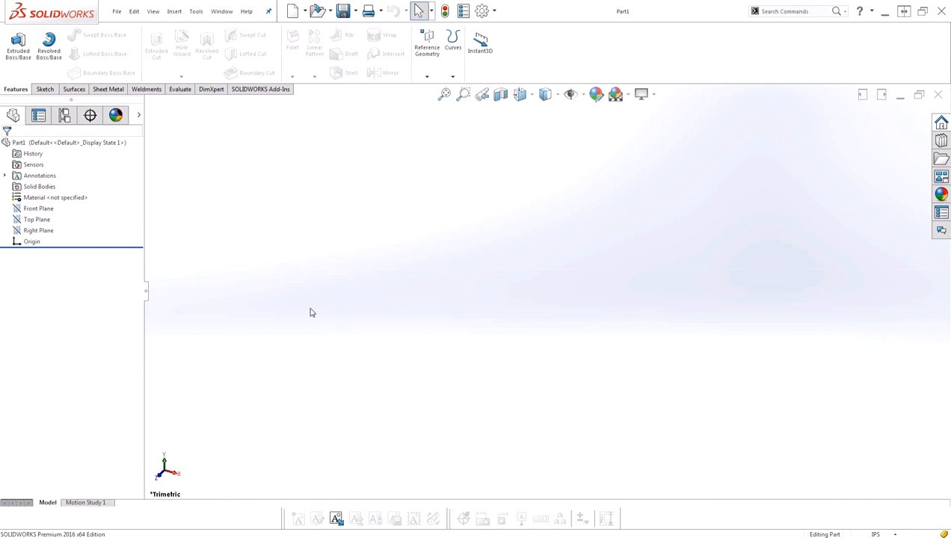
mouse_move(423, 233)
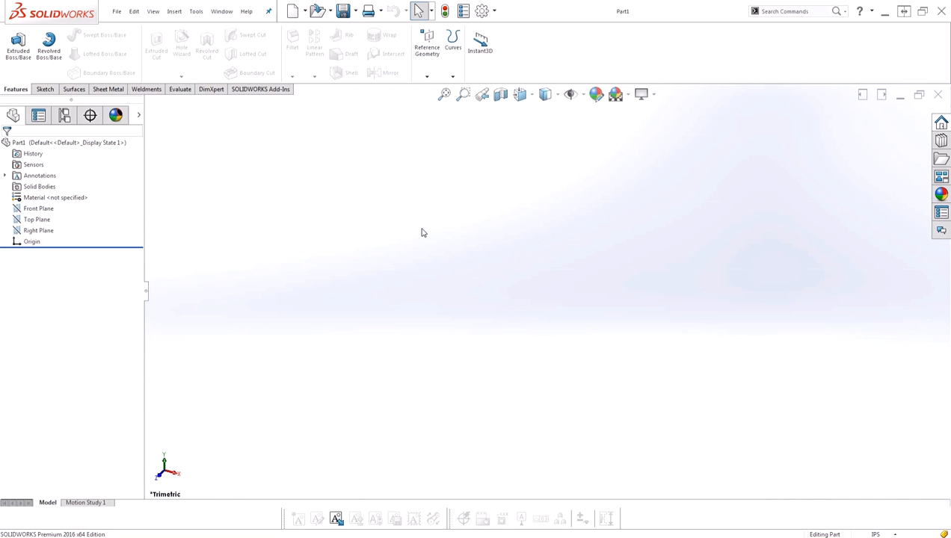
mouse_move(313, 440)
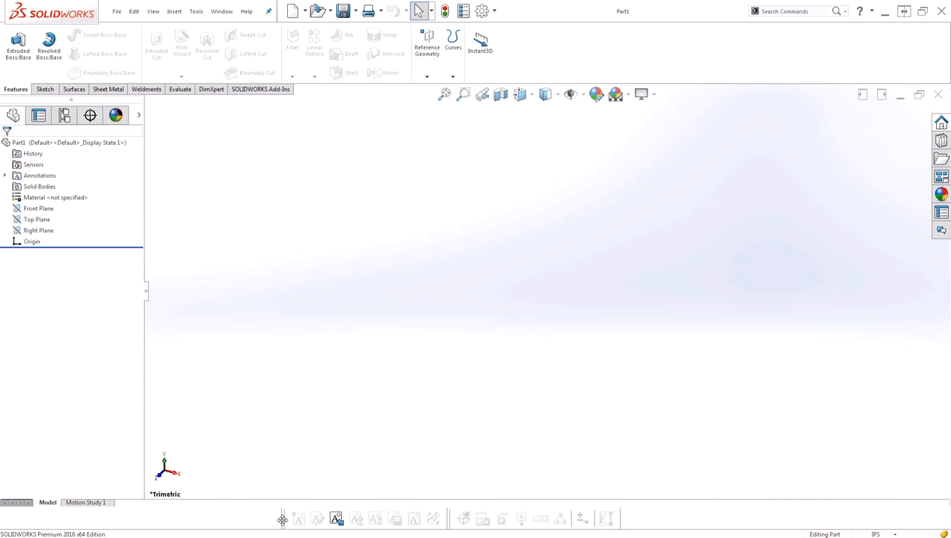
mouse_move(282, 517)
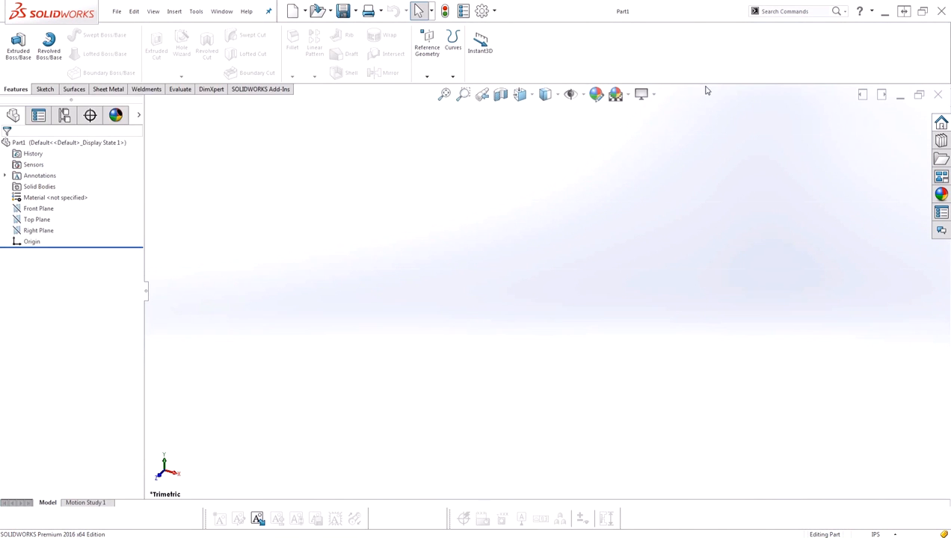
mouse_move(687, 58)
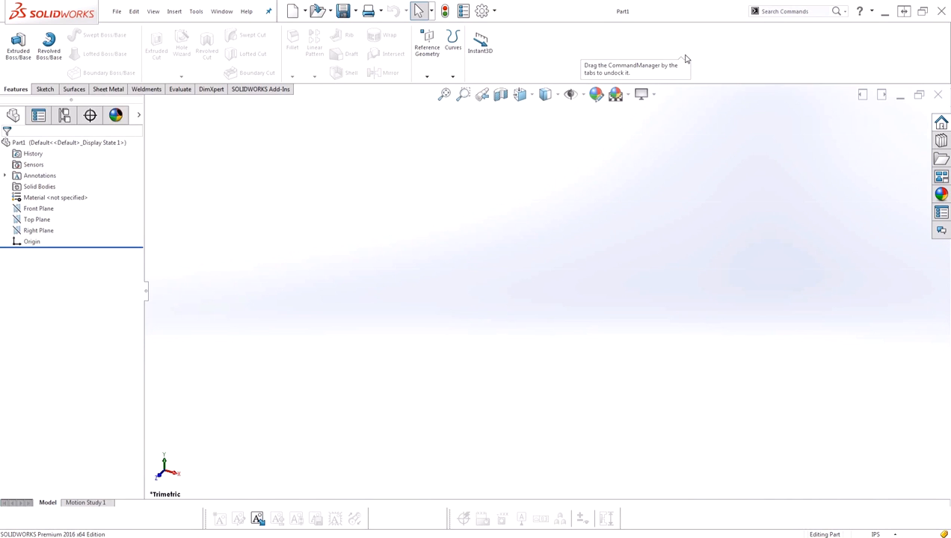
mouse_move(623, 231)
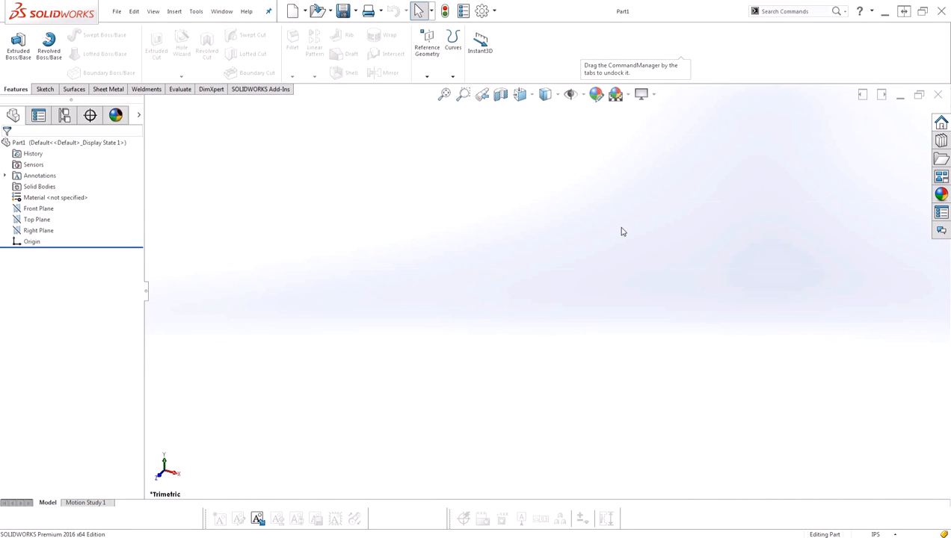
mouse_move(308, 152)
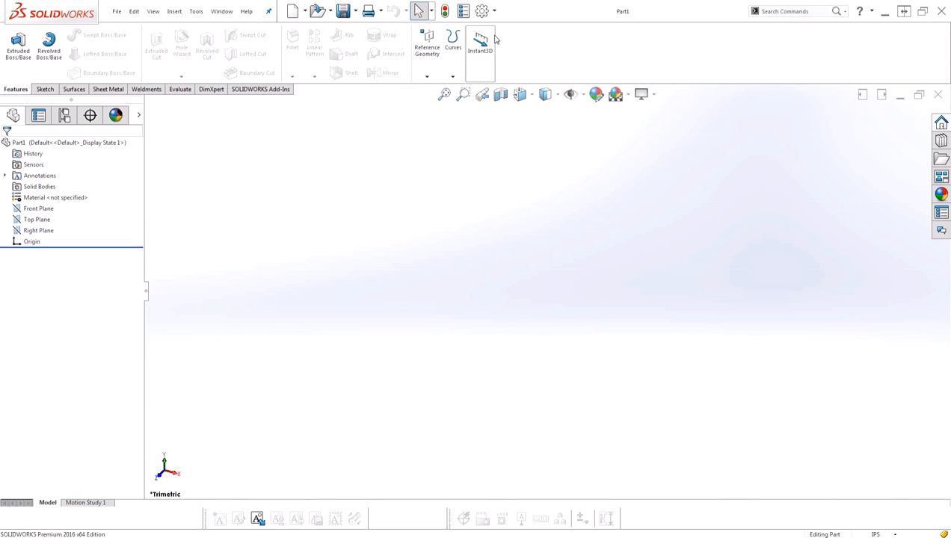
Step: Turn on Lock CommandManager and toolbars in the Customize dialog, then show the Options menu
left_click(484, 10)
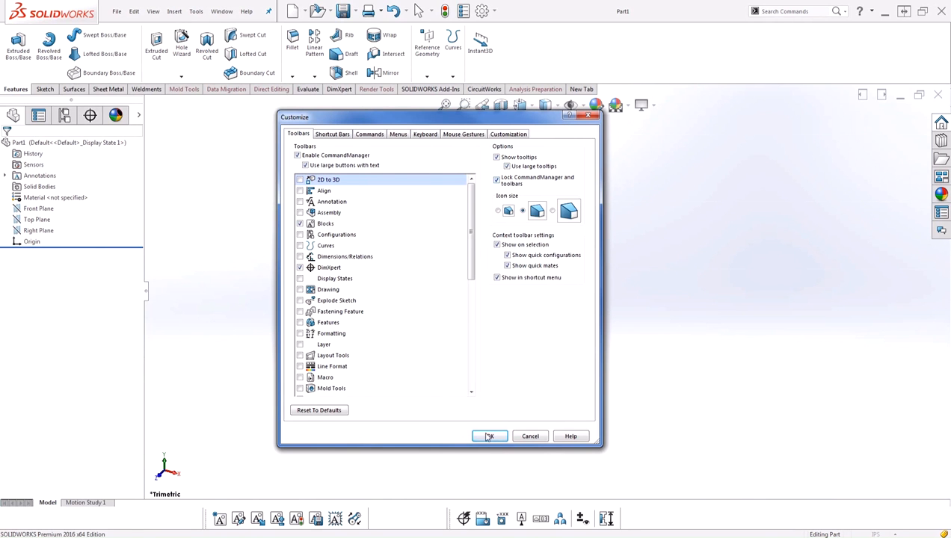
left_click(489, 437)
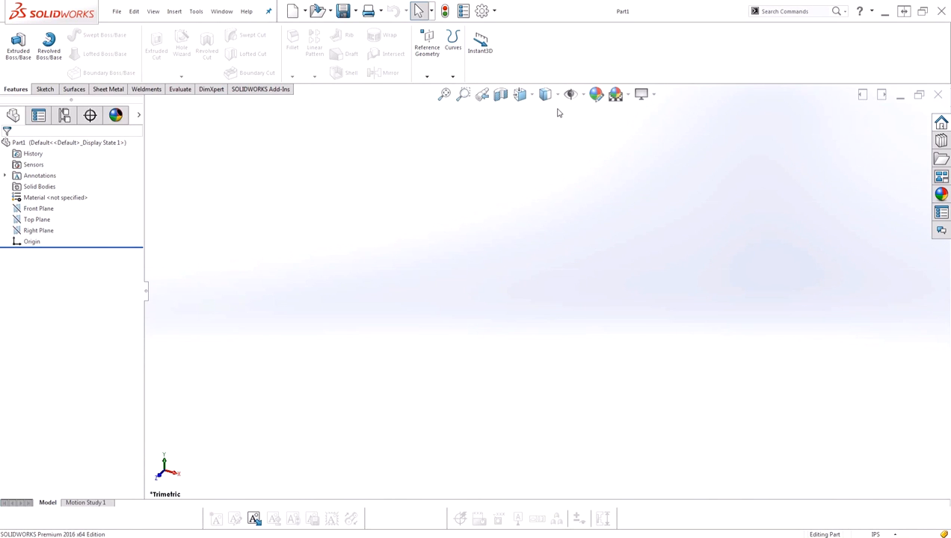
mouse_move(254, 454)
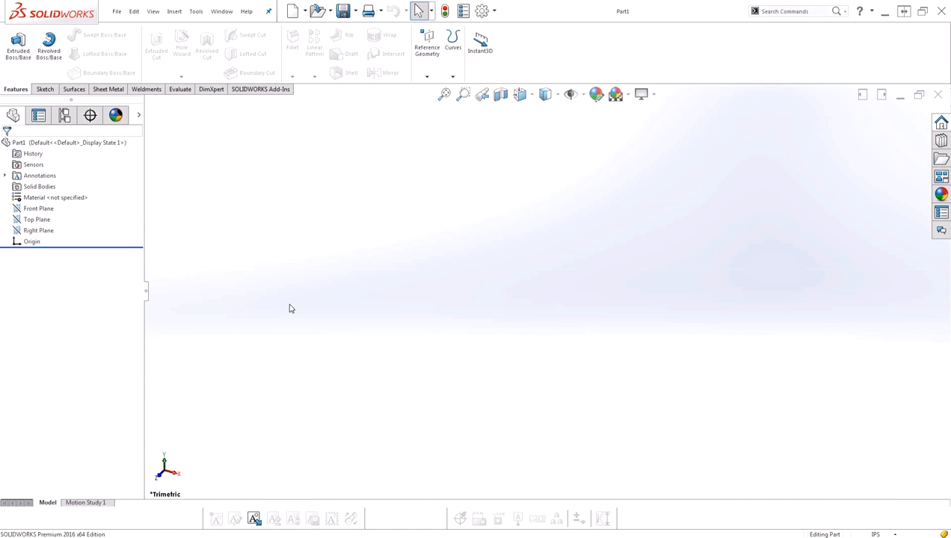
left_click(496, 10)
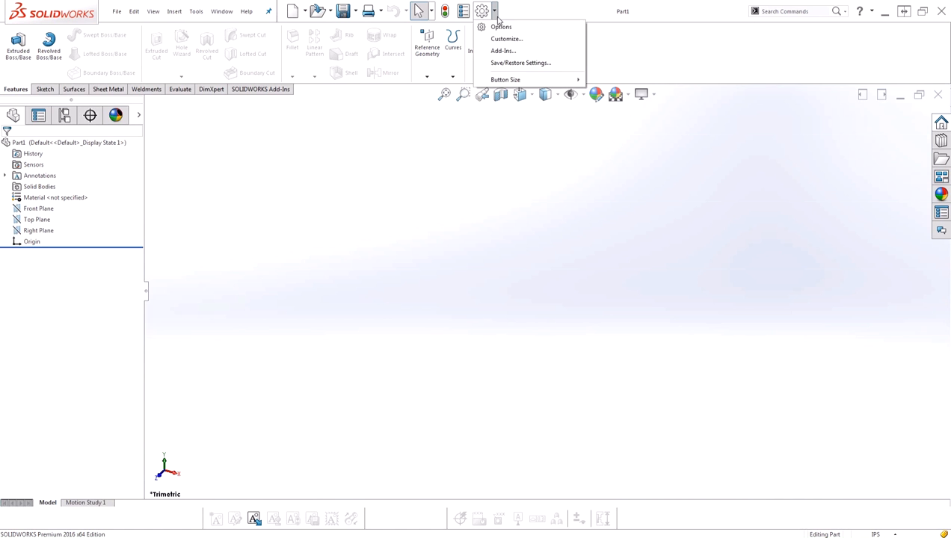
Step: Turn off Lock CommandManager and toolbars in the Customize dialog
left_click(506, 39)
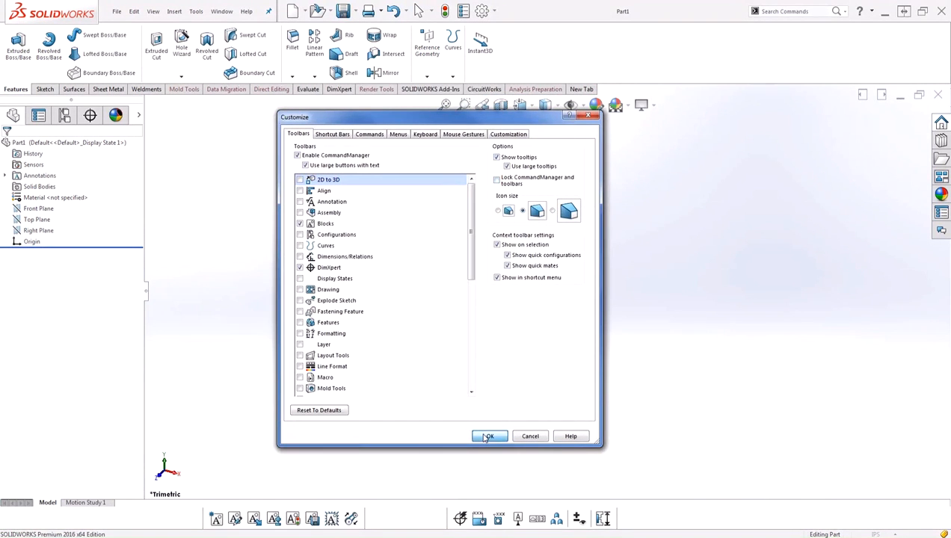
left_click(489, 436)
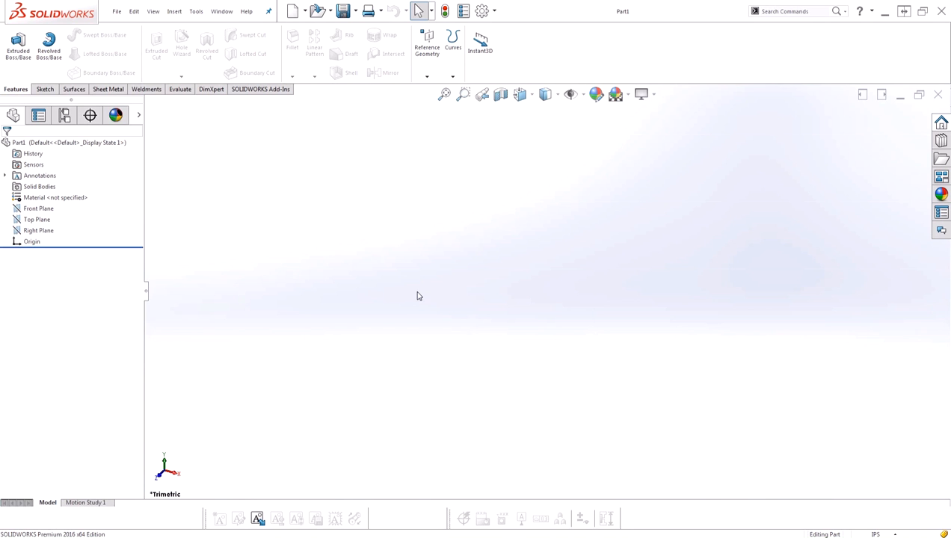